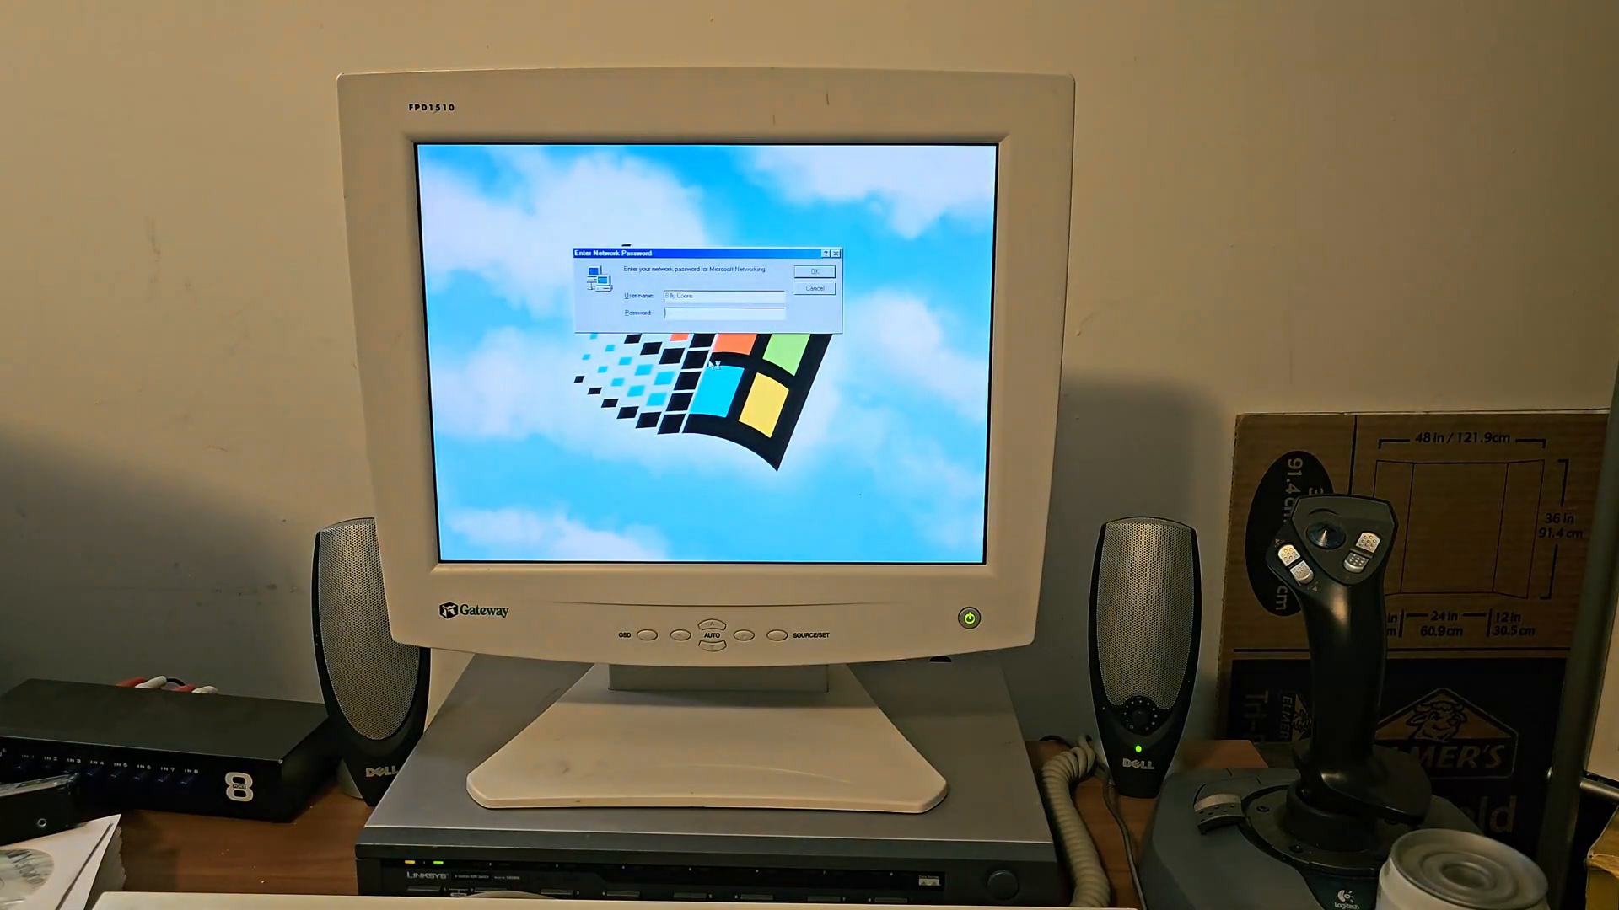
# Step: Cancel the Enter Network Password prompt so startup continues without logging on
pyautogui.click(813, 273)
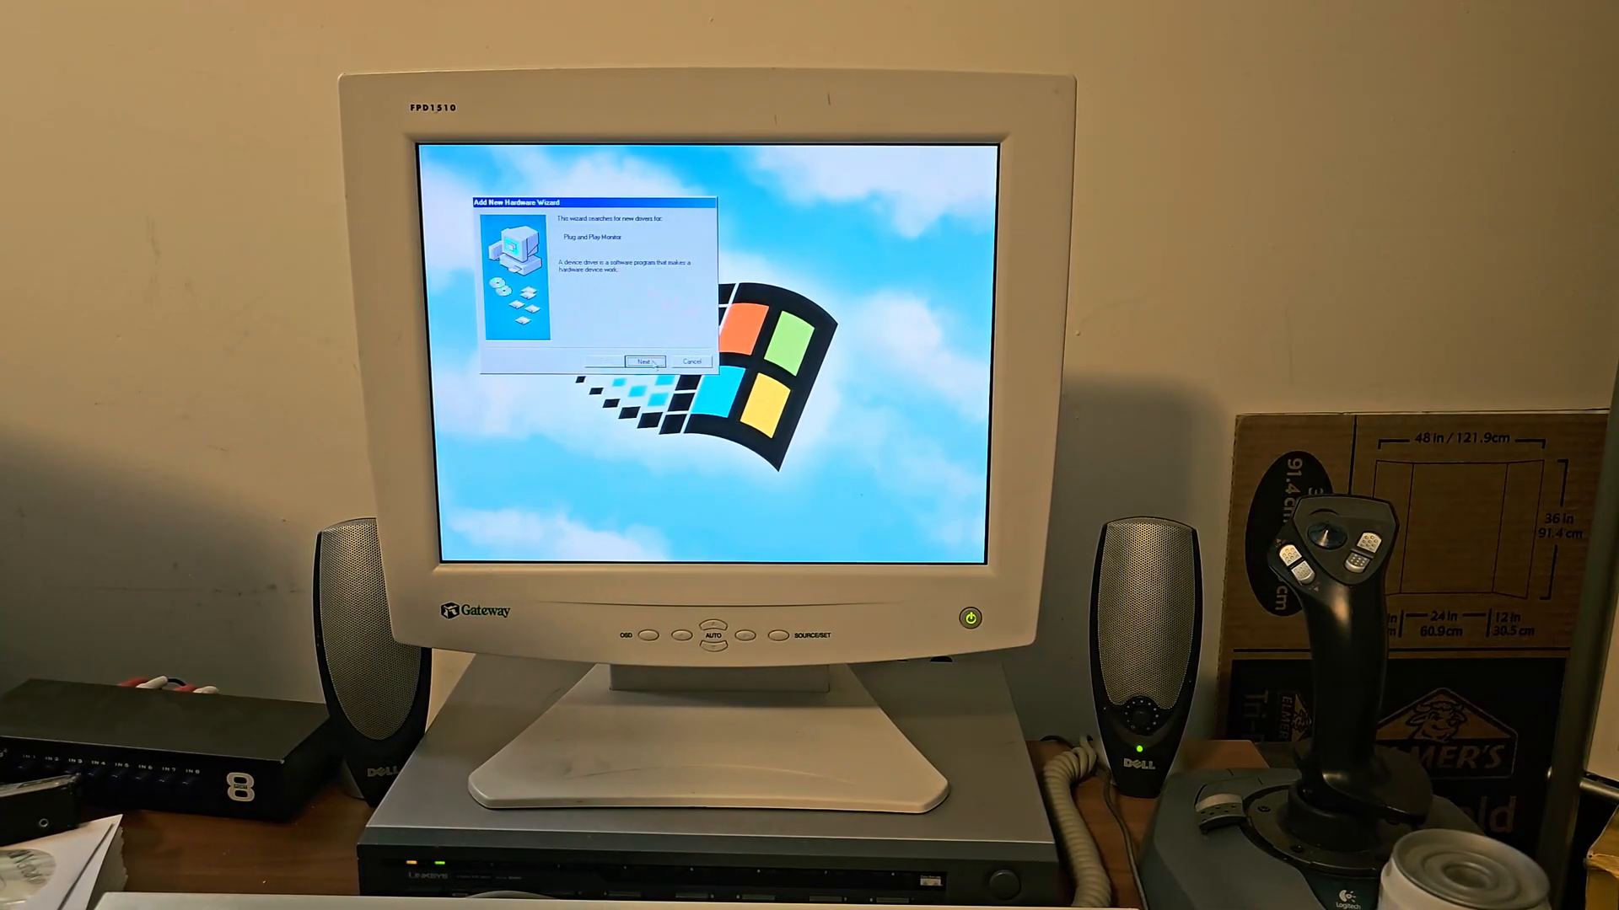
# Step: Install the found Plug and Play Monitor driver via the wizard and accept the shown date and time
pyautogui.click(640, 361)
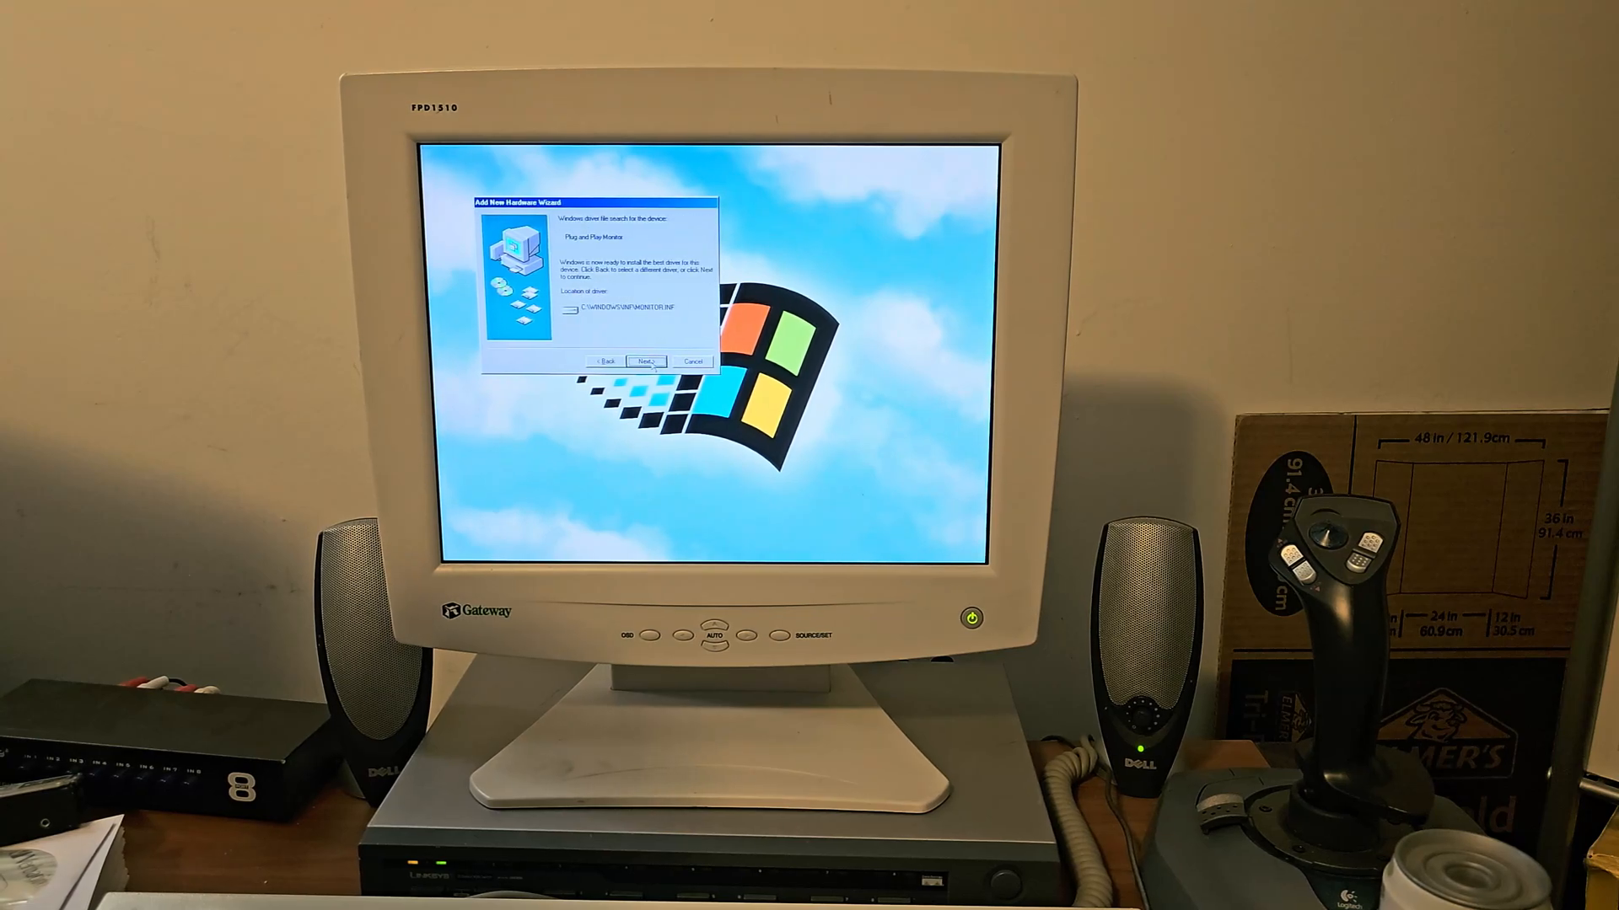
pyautogui.click(646, 360)
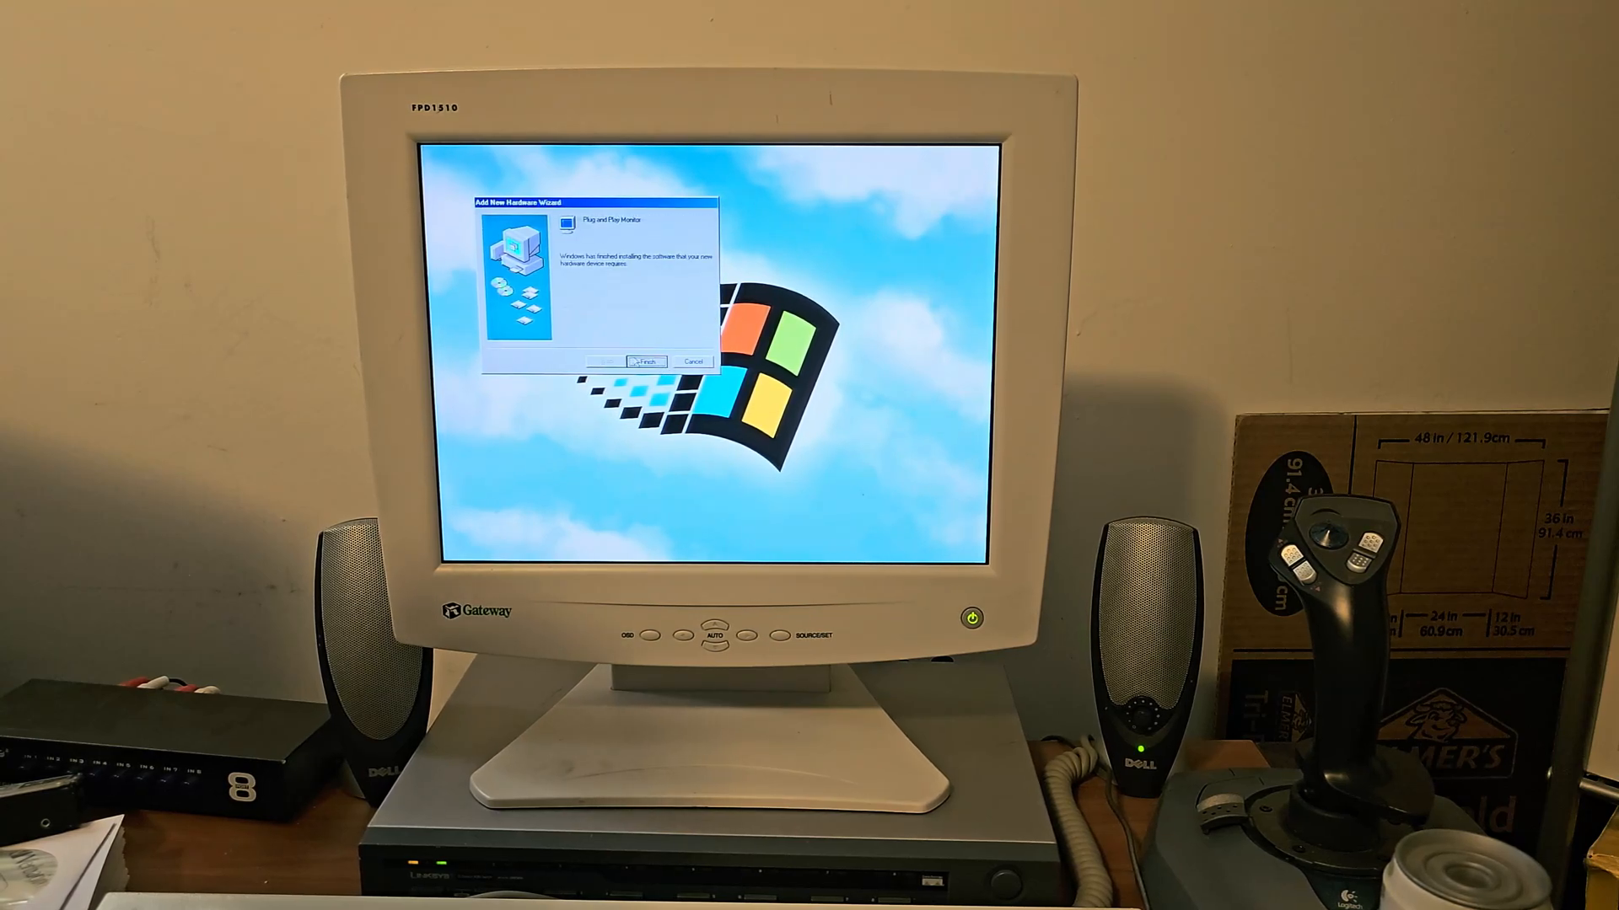
pyautogui.click(644, 361)
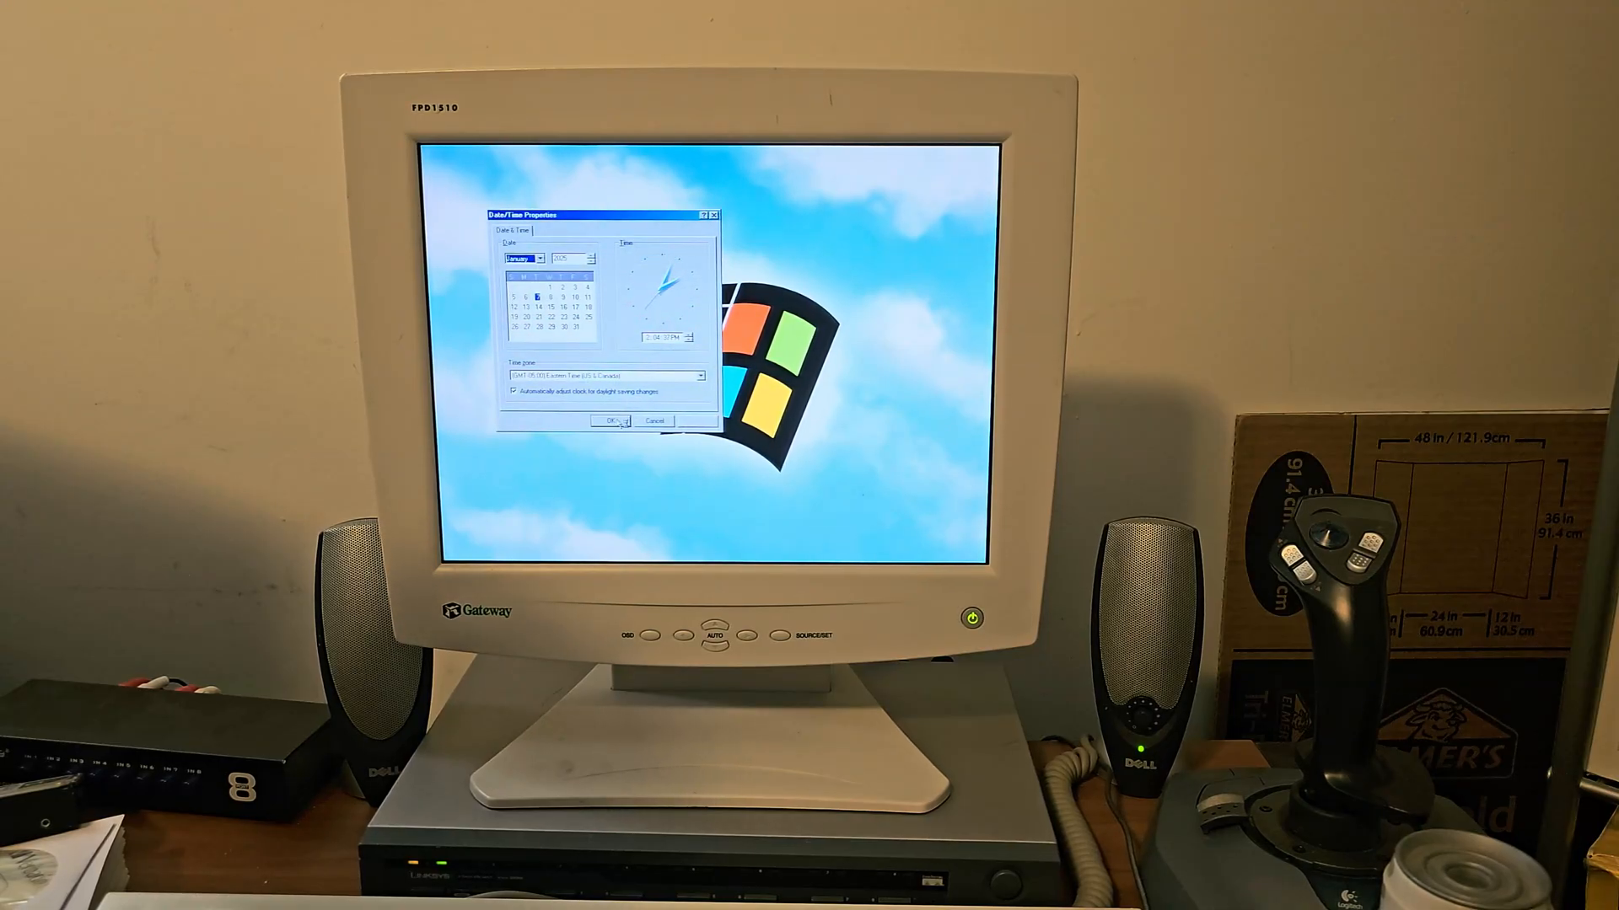
pyautogui.click(608, 422)
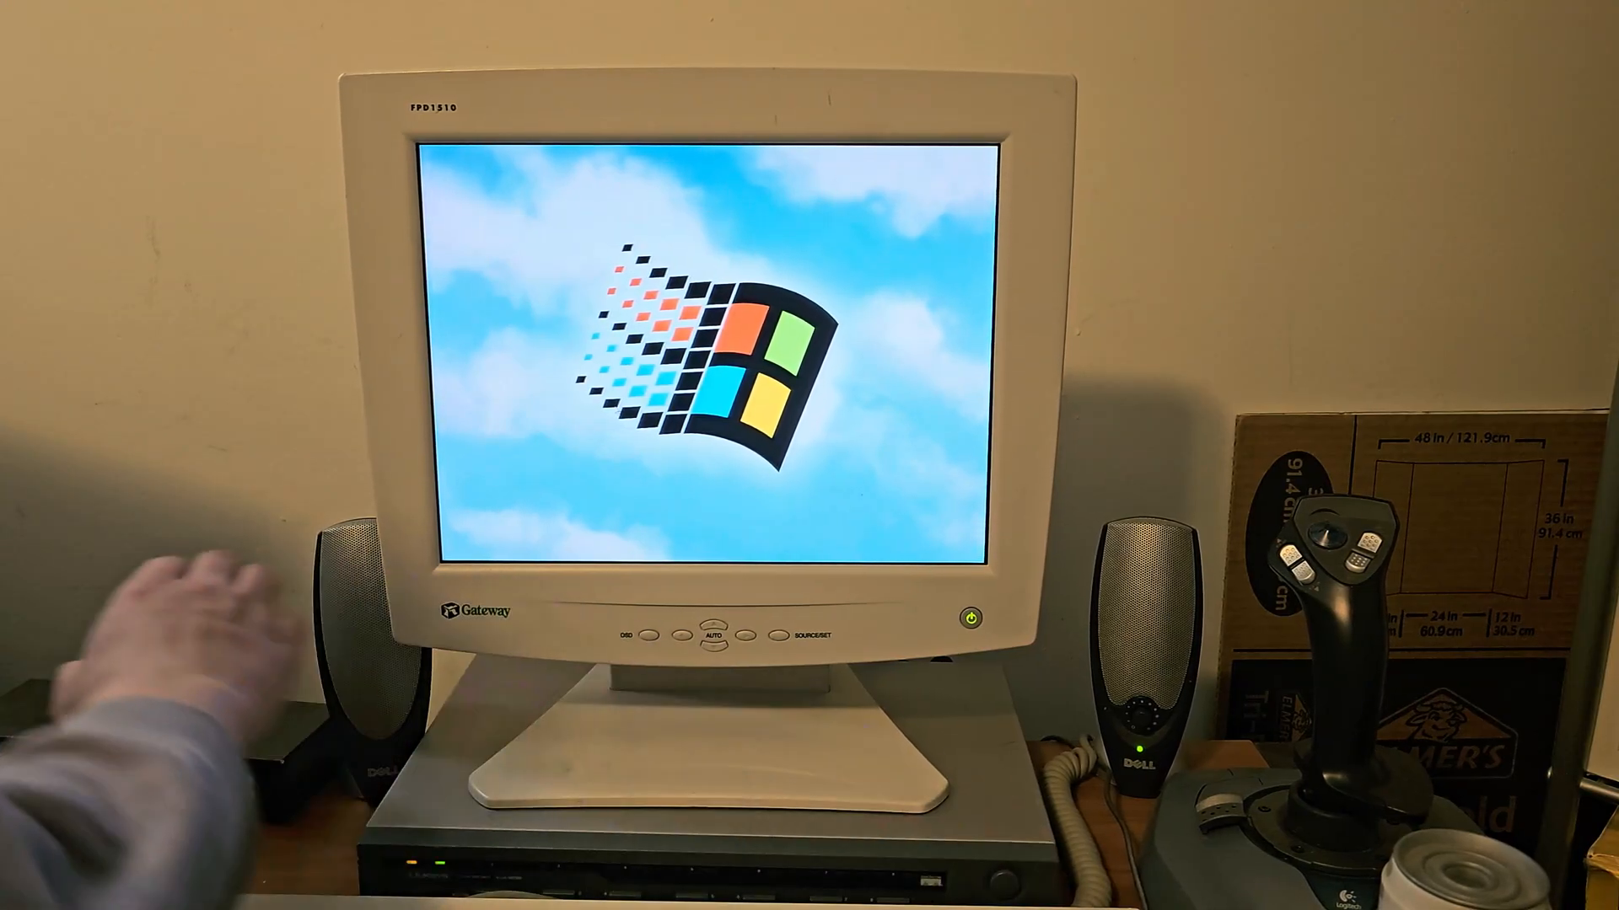